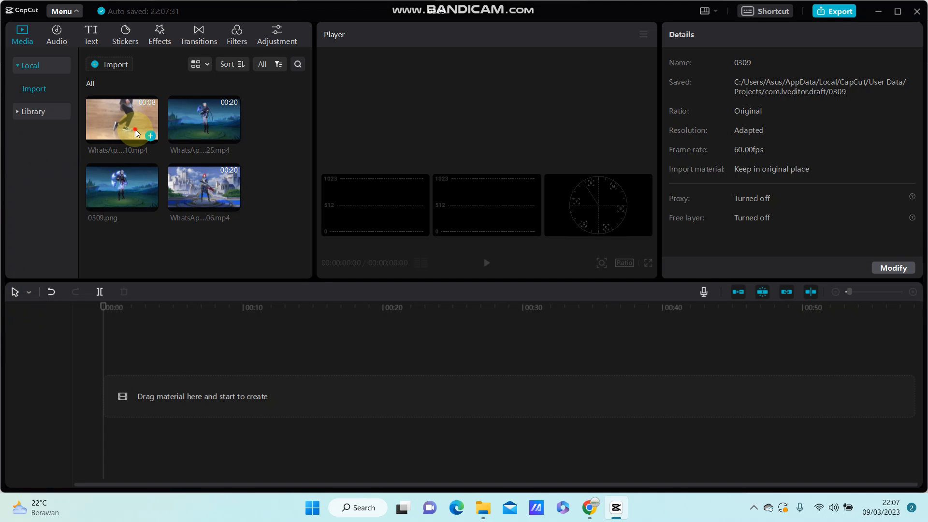
# Place the WhatsApp walking-legs clip on the timeline and set the playhead near one second.
pyautogui.moveTo(122, 118); pyautogui.dragTo(224, 397)
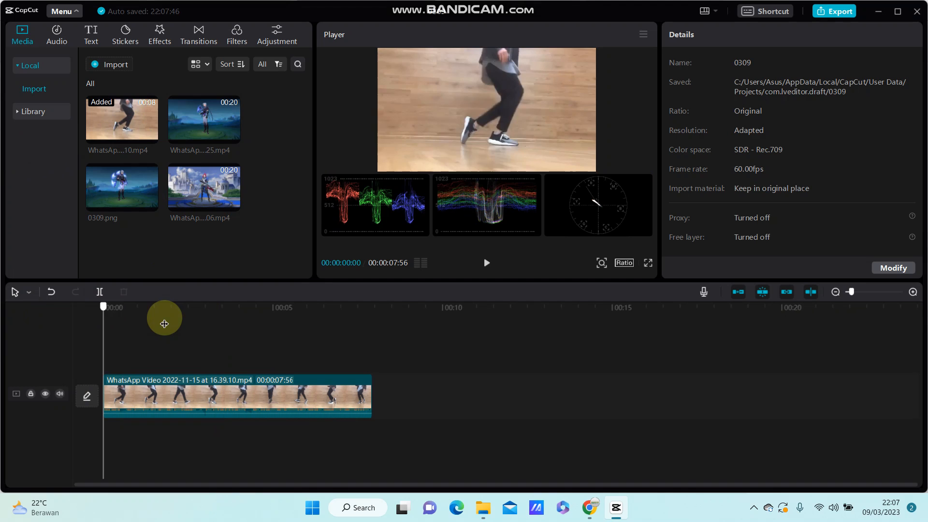
pyautogui.click(159, 307)
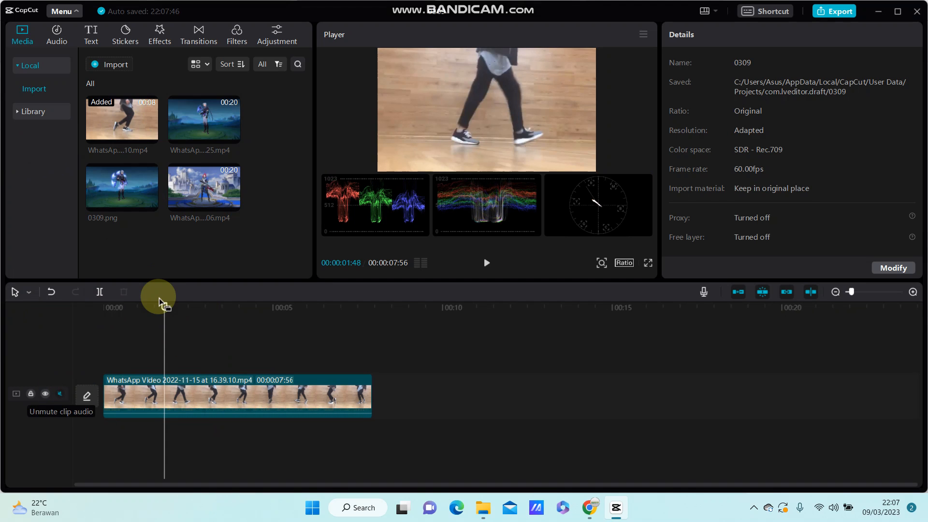
pyautogui.click(60, 394)
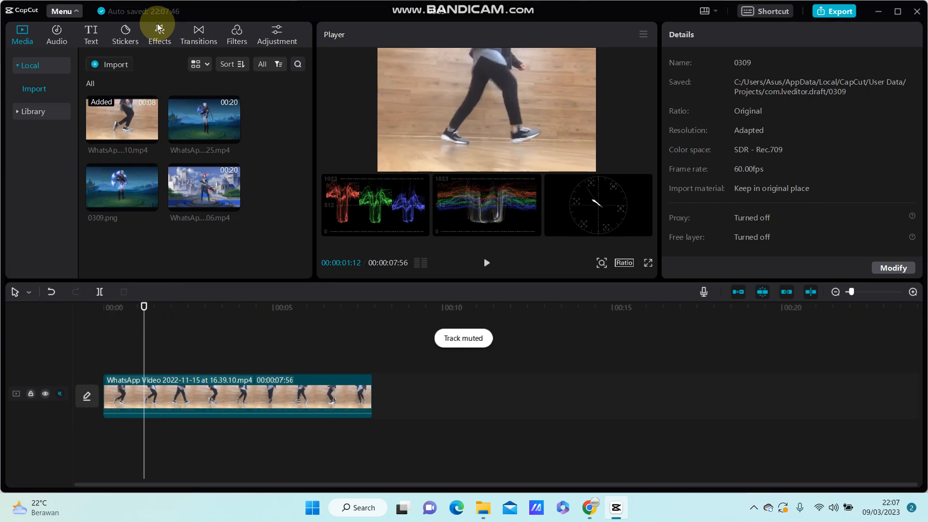
# Add the Smart Sharpen lens effect from Video effects above the walking clip.
pyautogui.click(160, 30)
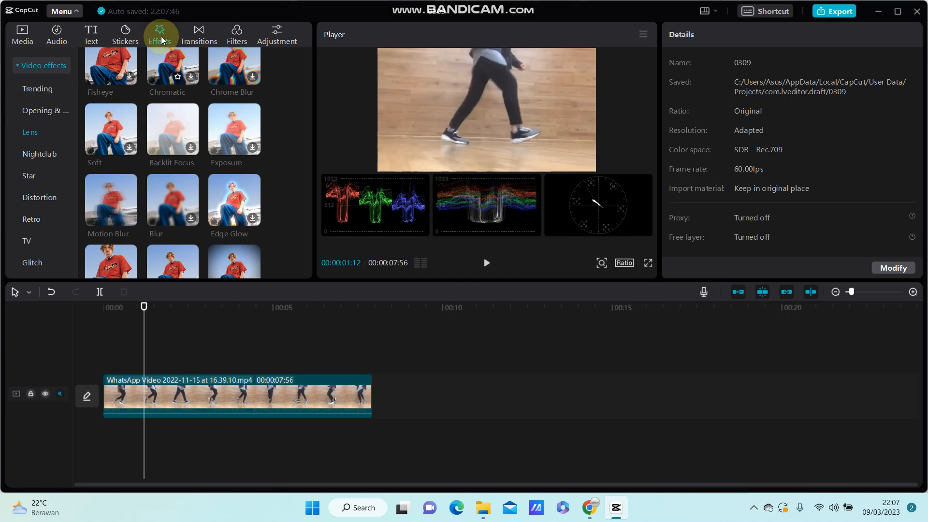
pyautogui.moveTo(42, 98)
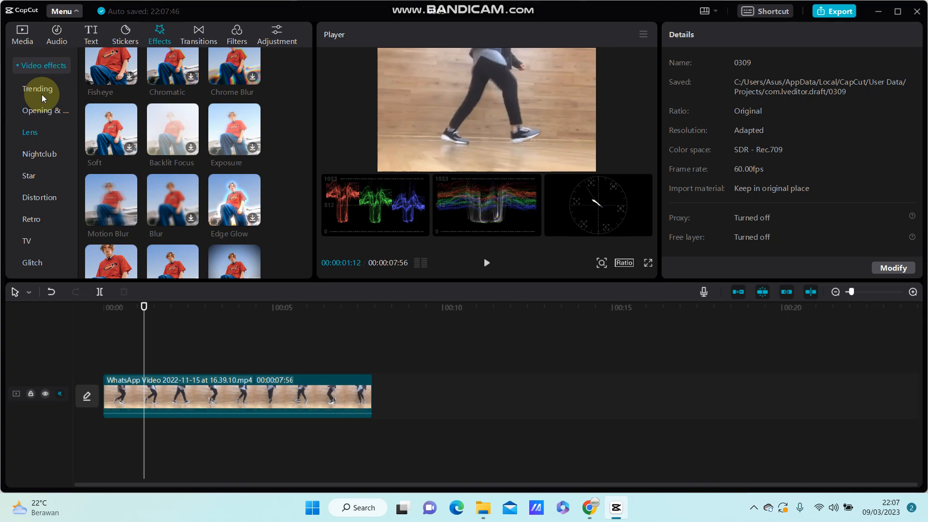
pyautogui.scroll(-3)
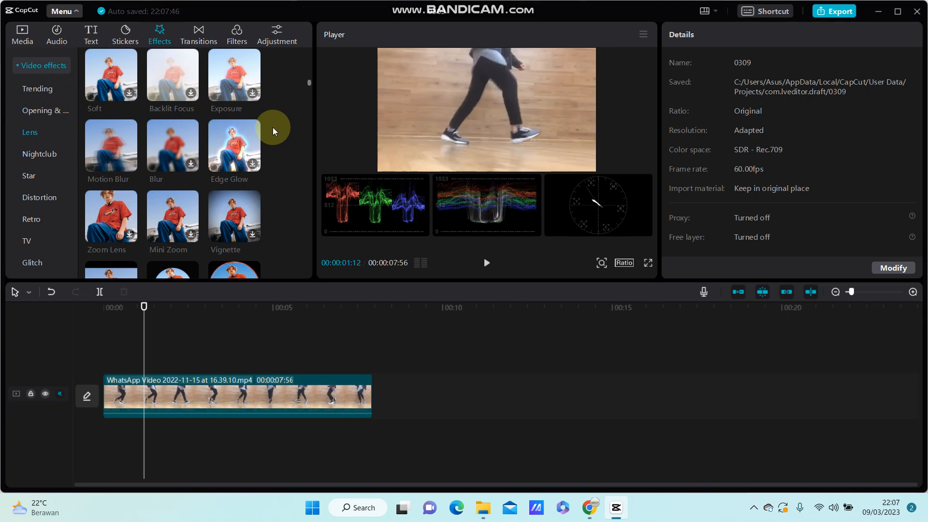
pyautogui.click(30, 132)
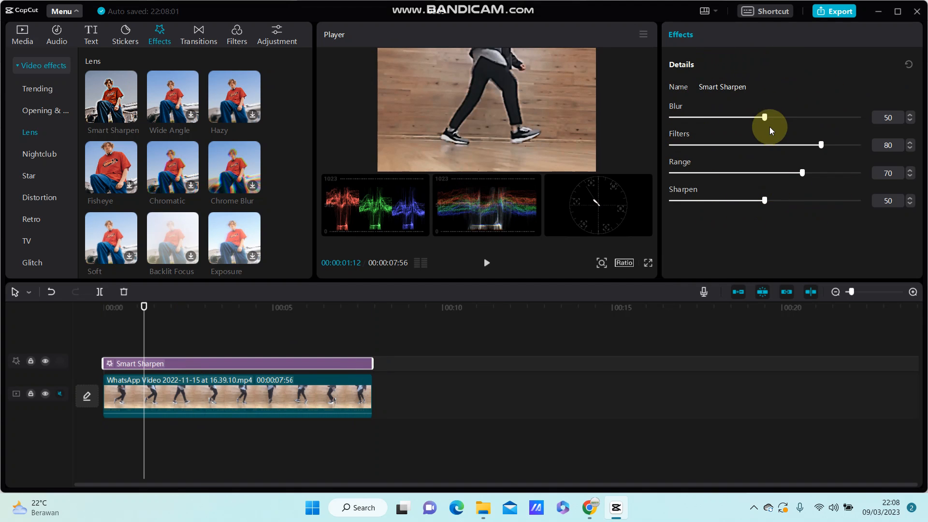
# Set Smart Sharpen to Blur 65, Filters 78, Range 92 and Sharpen 59.
pyautogui.moveTo(764, 117); pyautogui.dragTo(809, 117)
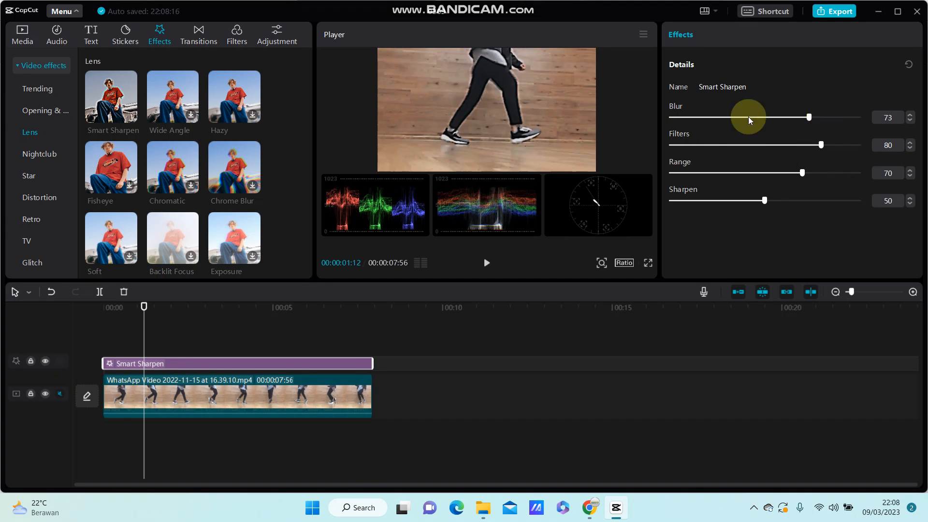
pyautogui.moveTo(809, 117); pyautogui.dragTo(793, 117)
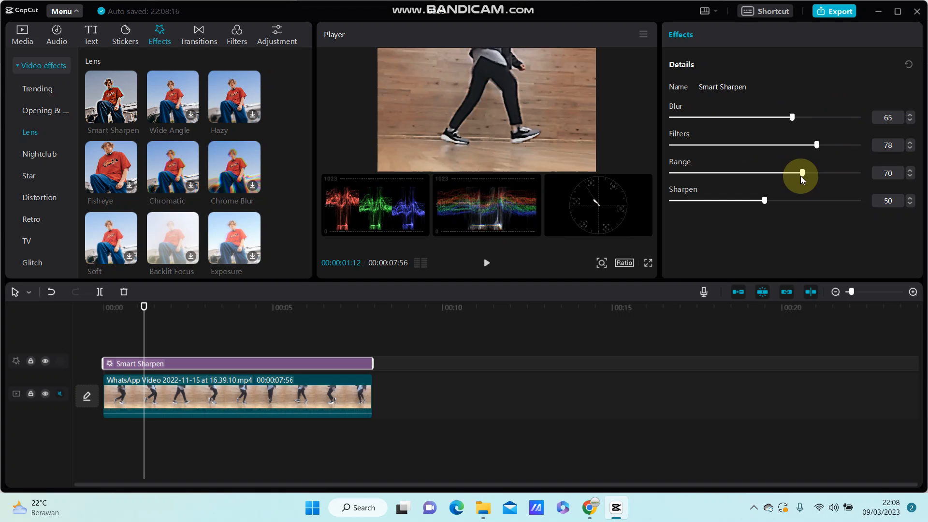
pyautogui.moveTo(802, 172); pyautogui.dragTo(841, 172)
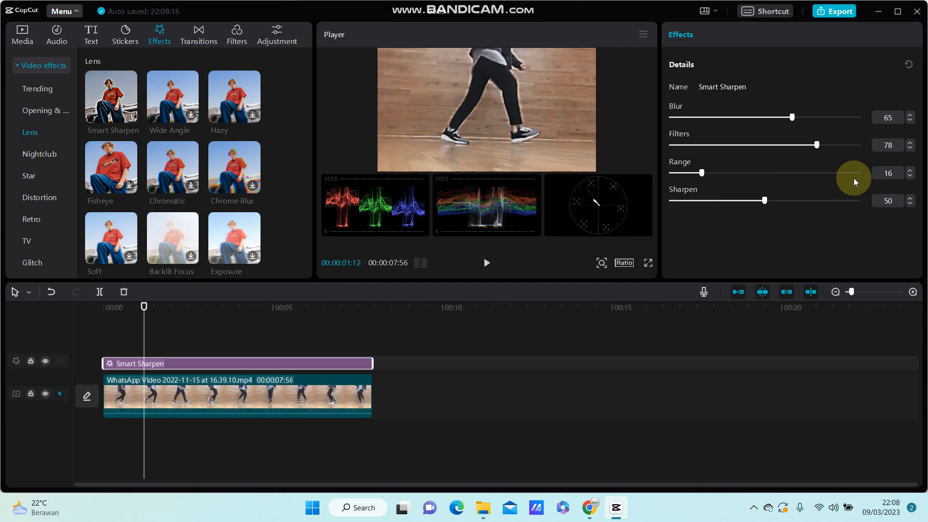
pyautogui.moveTo(702, 172); pyautogui.dragTo(845, 173)
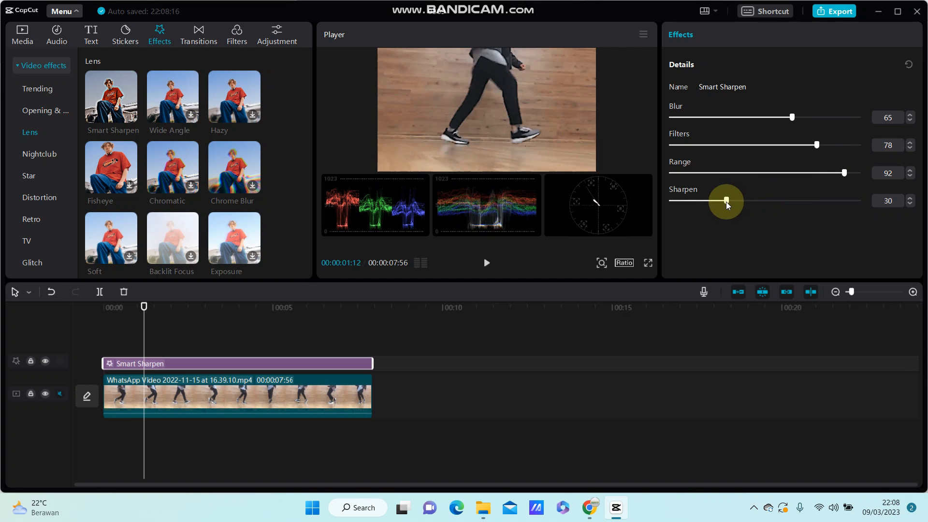
pyautogui.moveTo(726, 201); pyautogui.dragTo(780, 202)
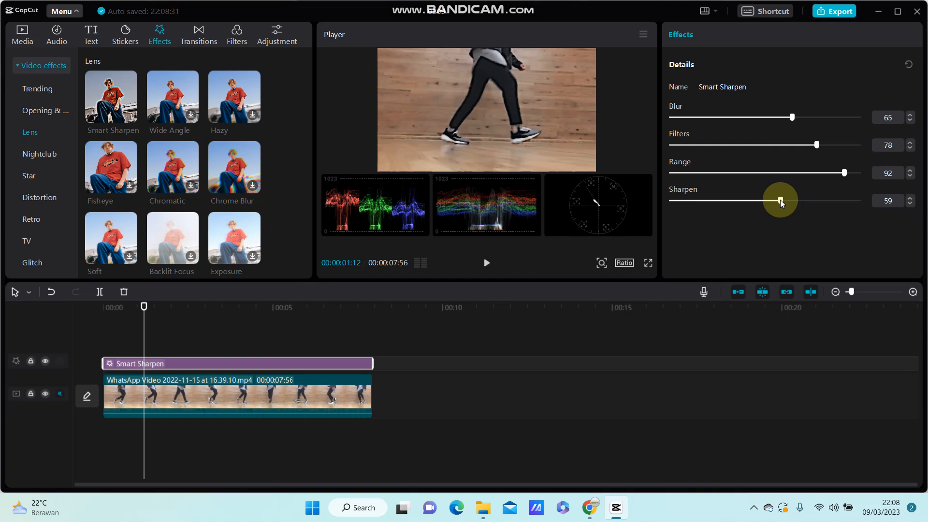